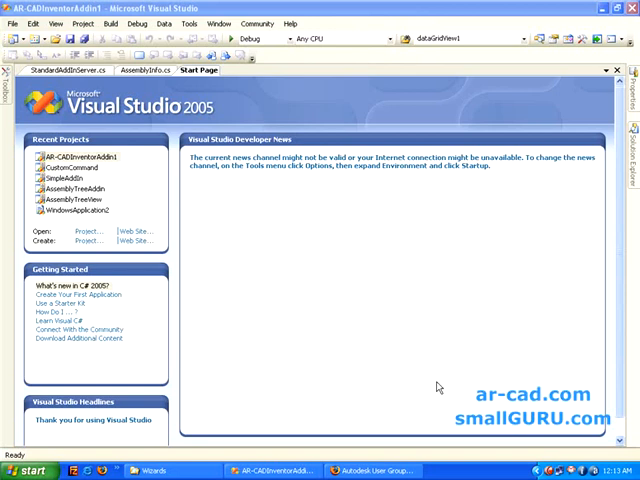
mouse_move(383, 345)
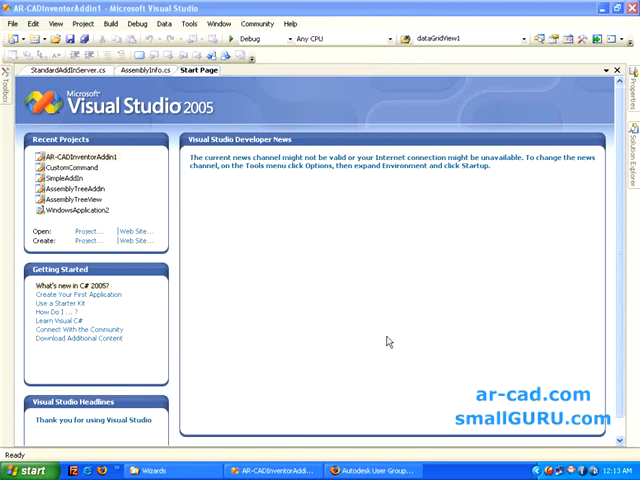
mouse_move(267, 222)
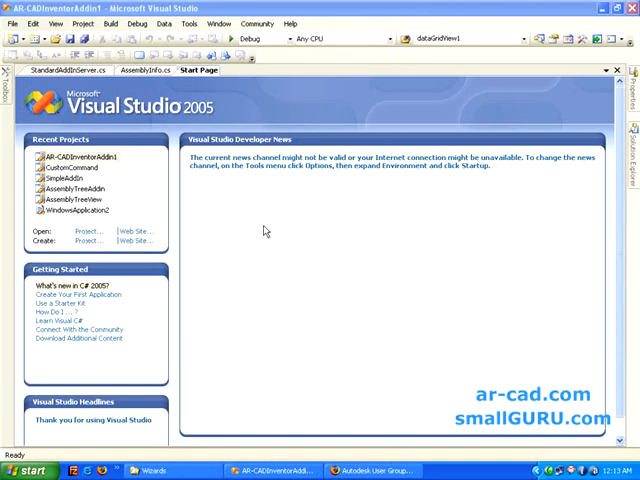
mouse_move(235, 339)
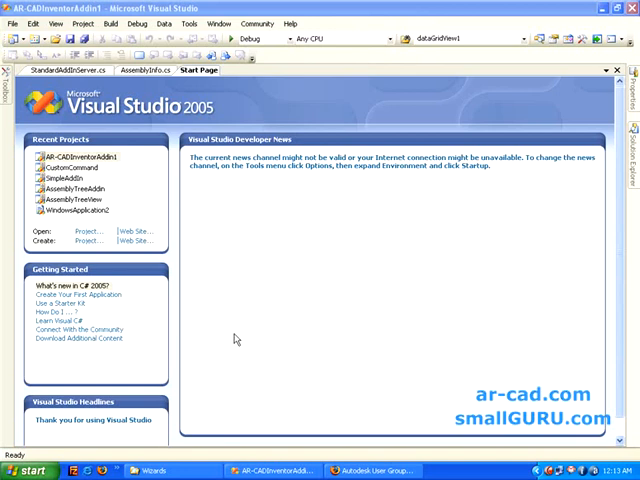
Bring up the Explorer window for the Inventor 2008 SDK Developers Wizards folder.
left_click(150, 470)
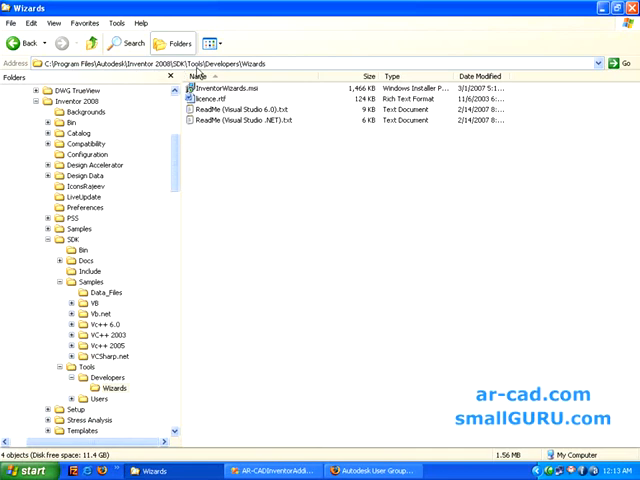
mouse_move(258, 71)
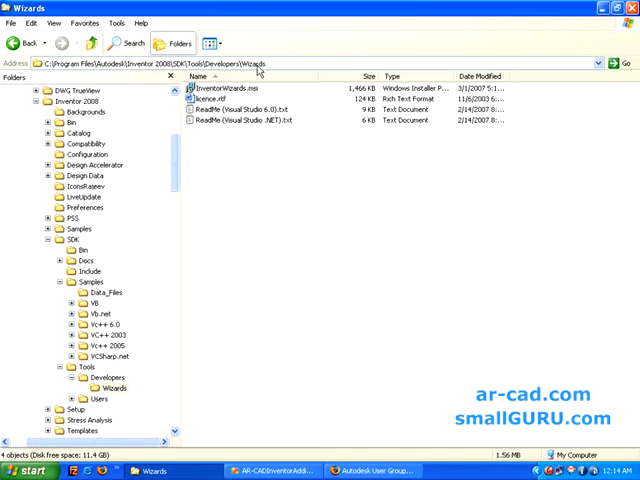
mouse_move(232, 92)
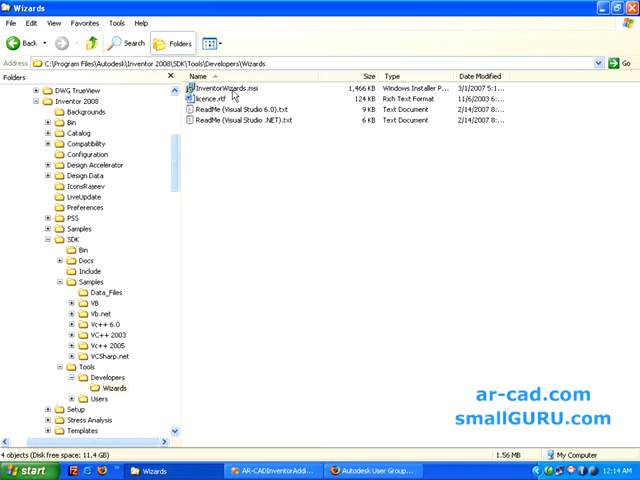
mouse_move(245, 98)
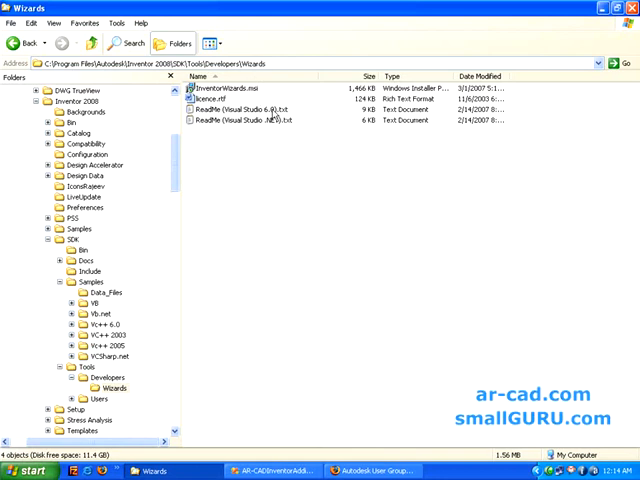
mouse_move(285, 157)
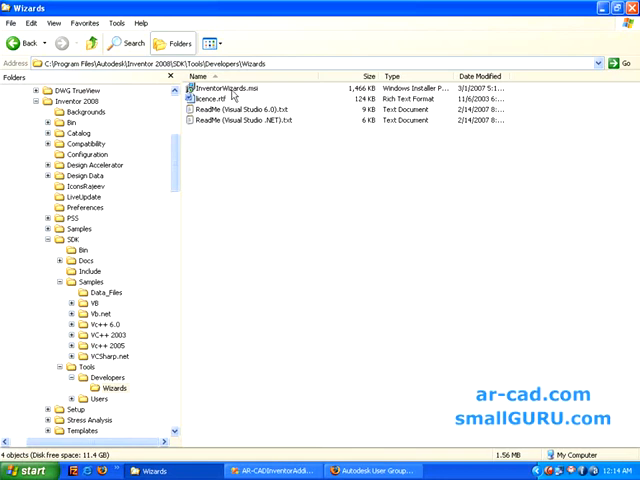
mouse_move(285, 296)
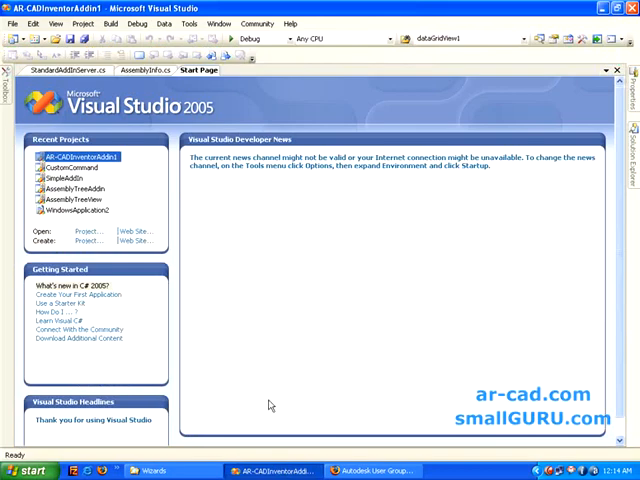
mouse_move(237, 231)
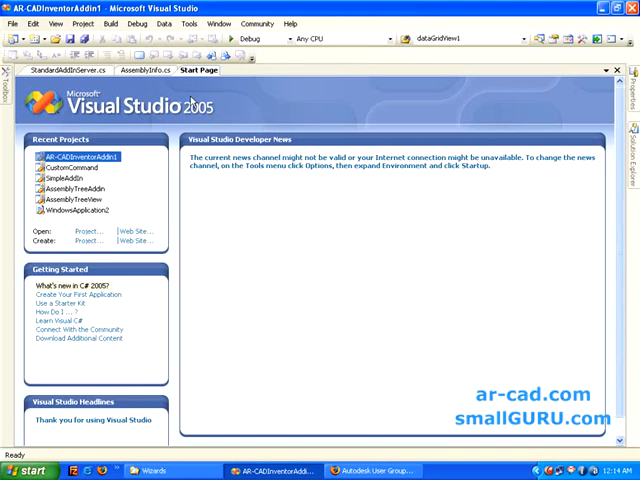
mouse_move(216, 118)
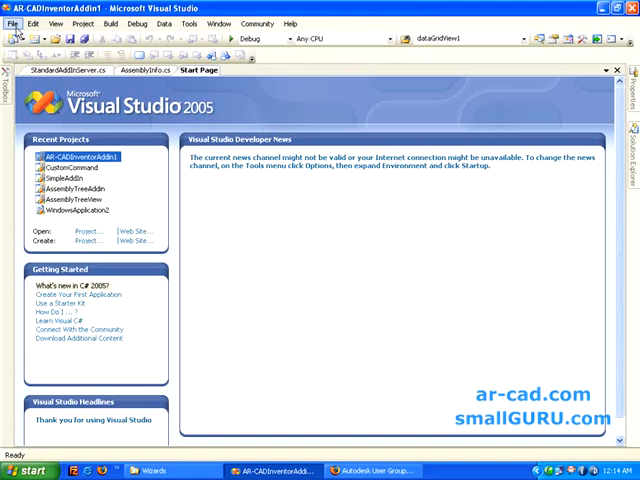
Return to Visual Studio and open the File menu's New options.
left_click(12, 24)
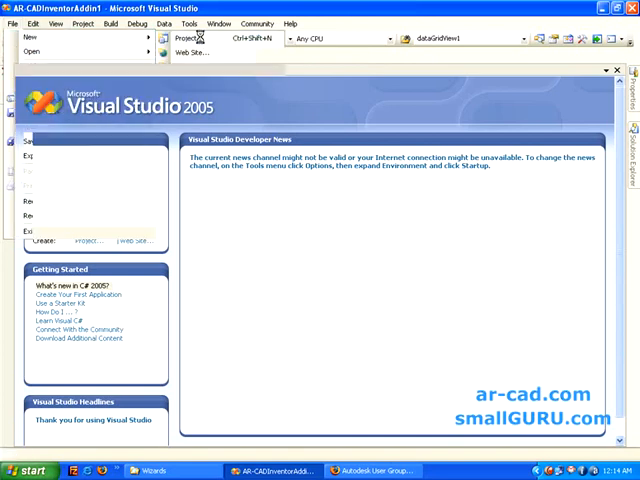
Start a new project named InventorAddIn3 using the Autodesk Inventor AddIn template.
left_click(190, 37)
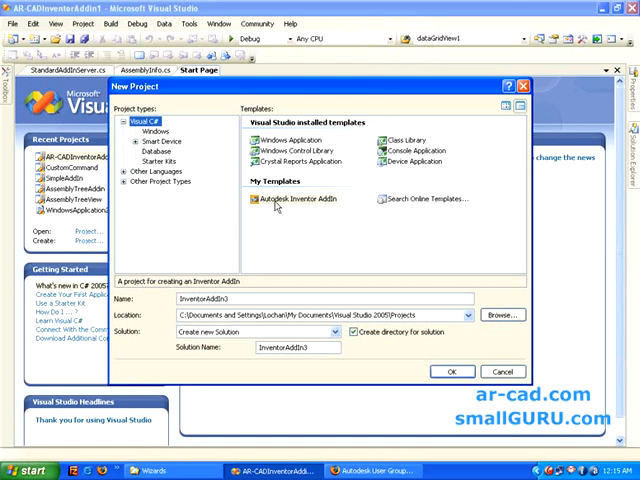
mouse_move(162, 130)
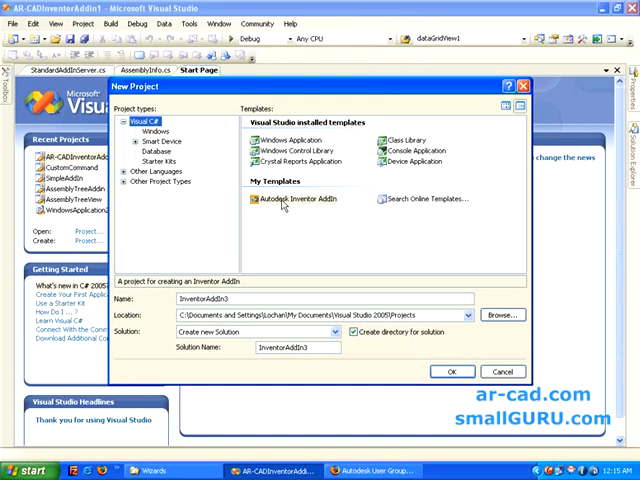
left_click(298, 199)
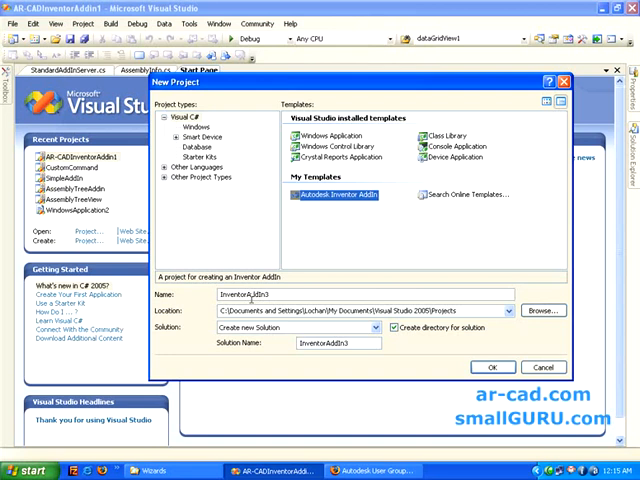
mouse_move(263, 349)
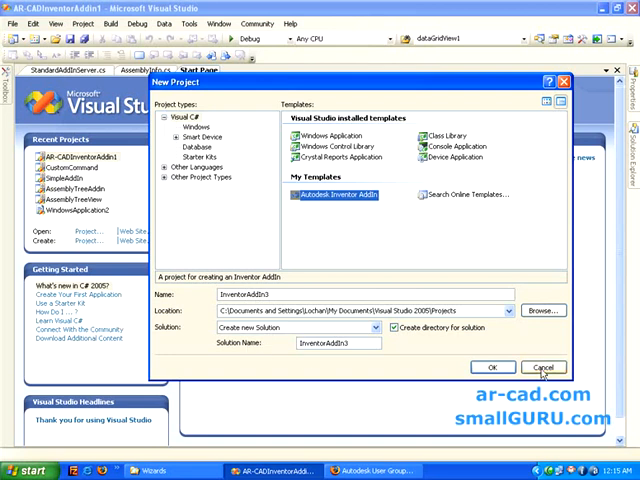
Cancel the New Project dialog to return to the start page.
left_click(544, 367)
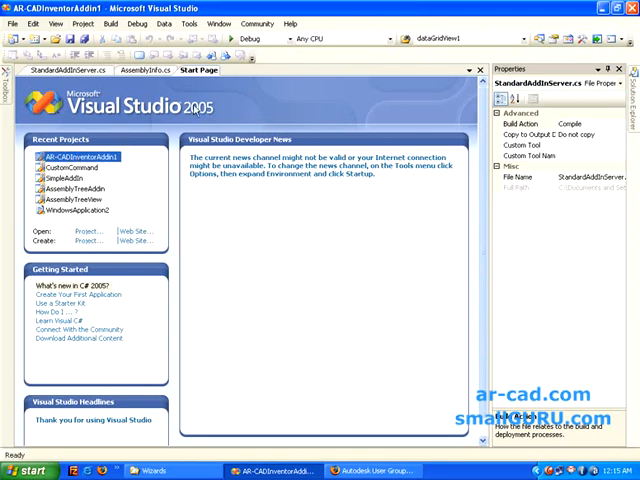
mouse_move(398, 199)
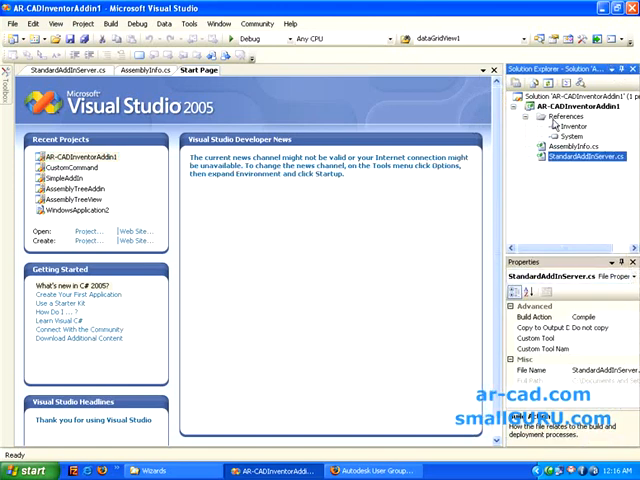
mouse_move(605, 184)
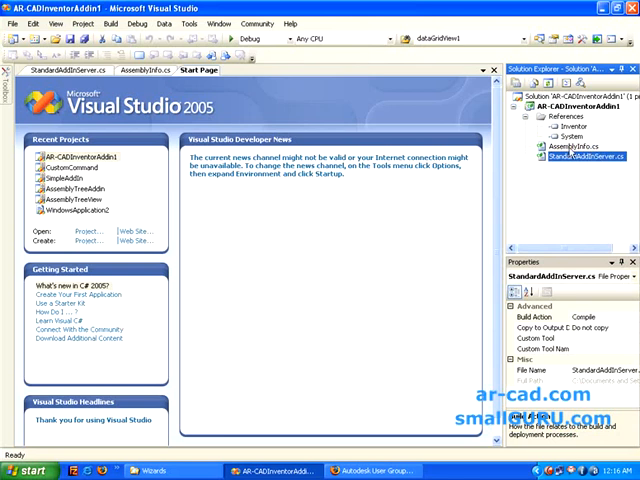
left_click(572, 143)
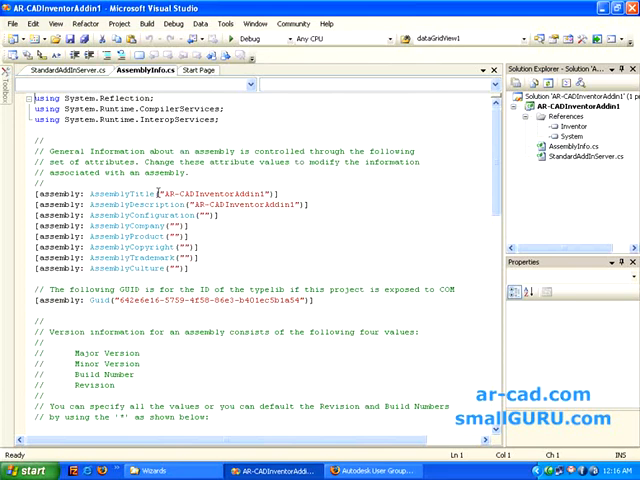
scroll("down", 3)
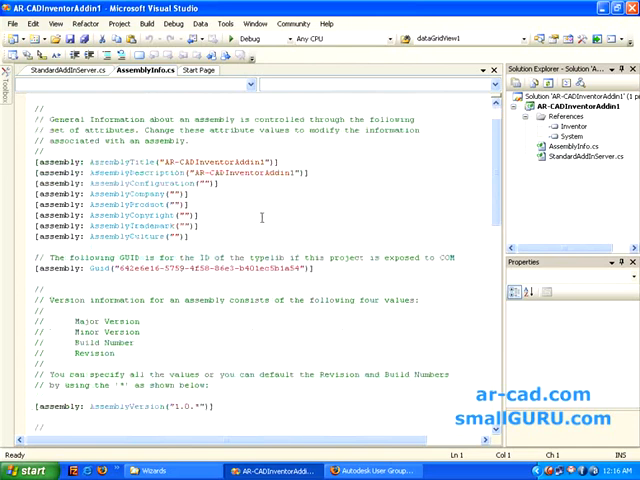
scroll("down", 3)
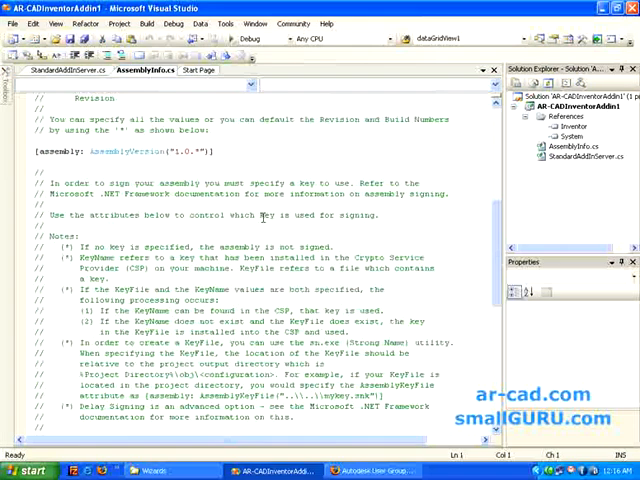
scroll("down", 3)
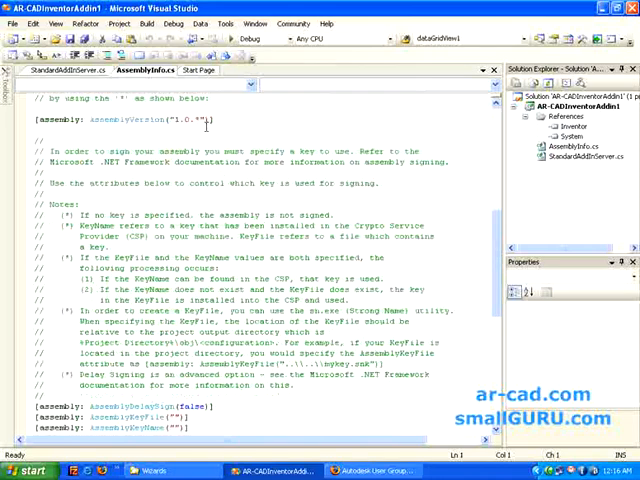
scroll("up", 3)
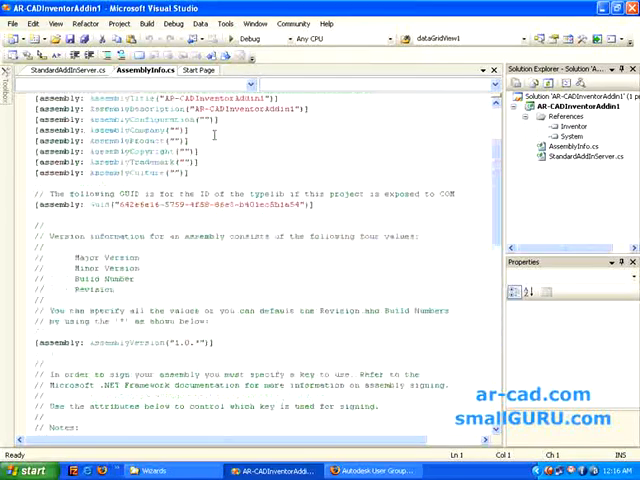
scroll("up", 3)
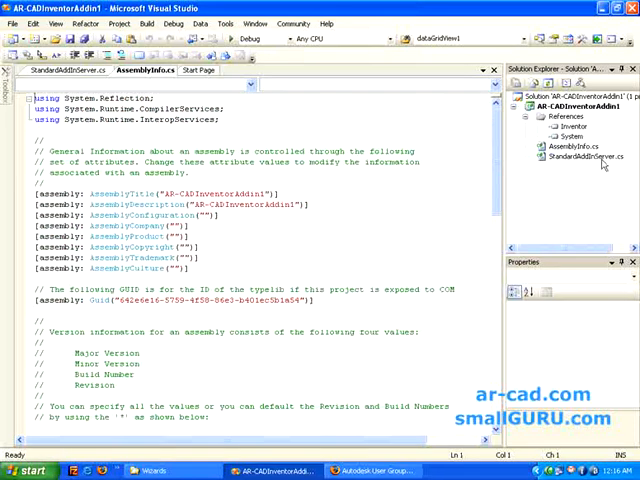
Open StandardAddInServer.cs, expand the ApplicationAddInServer Members region and locate Activate.
left_click(57, 70)
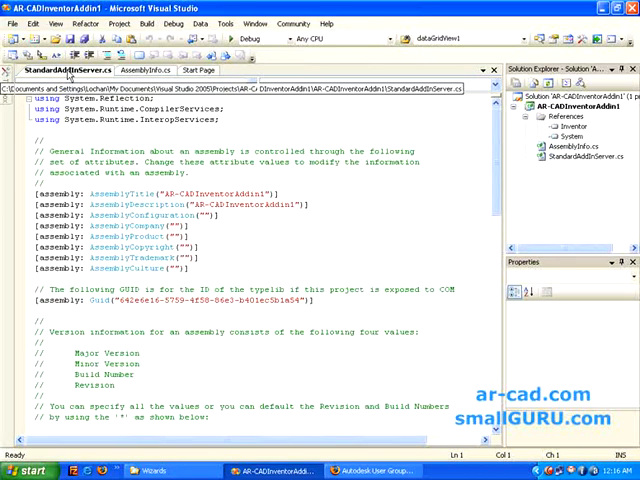
left_click(65, 71)
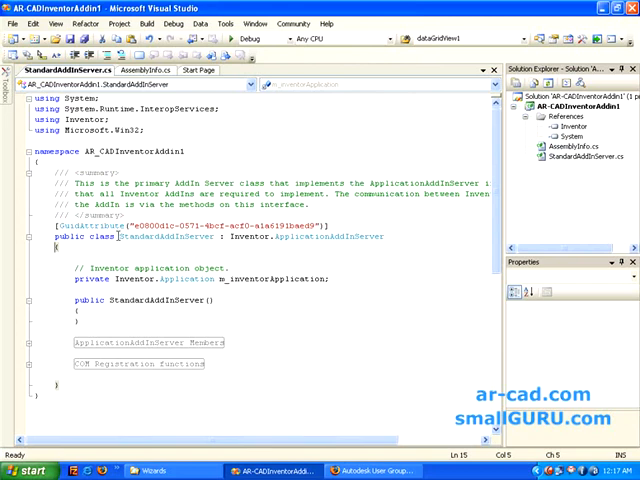
double_click(160, 237)
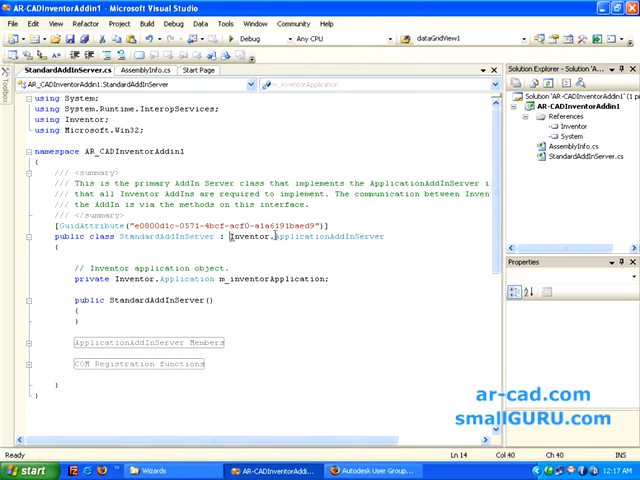
mouse_move(340, 236)
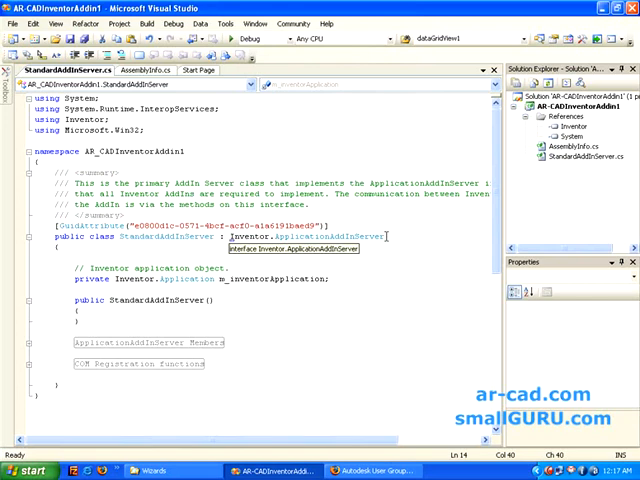
mouse_move(360, 237)
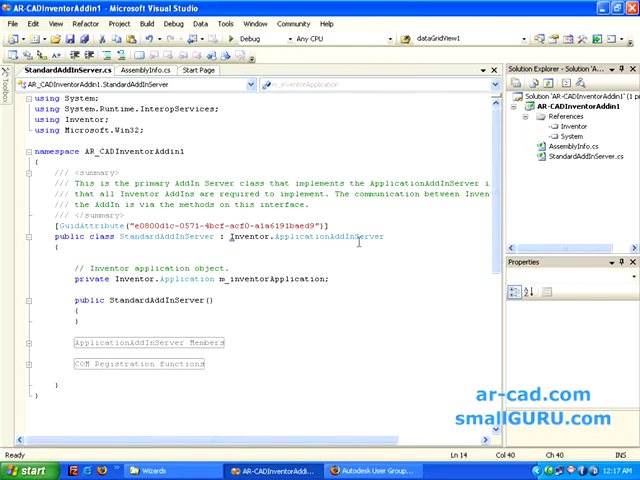
mouse_move(340, 237)
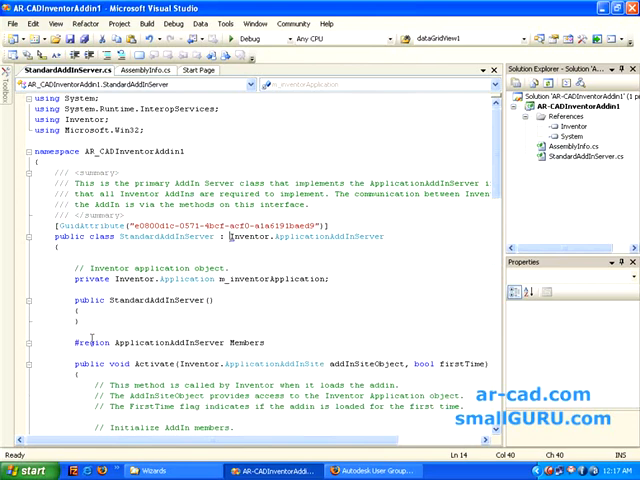
scroll("down", 3)
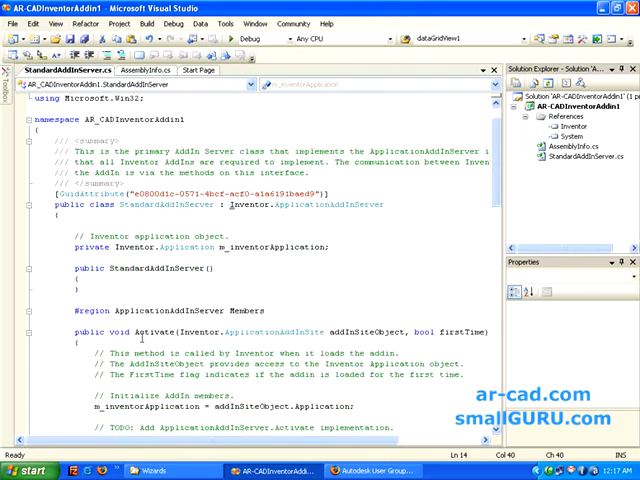
scroll("down", 3)
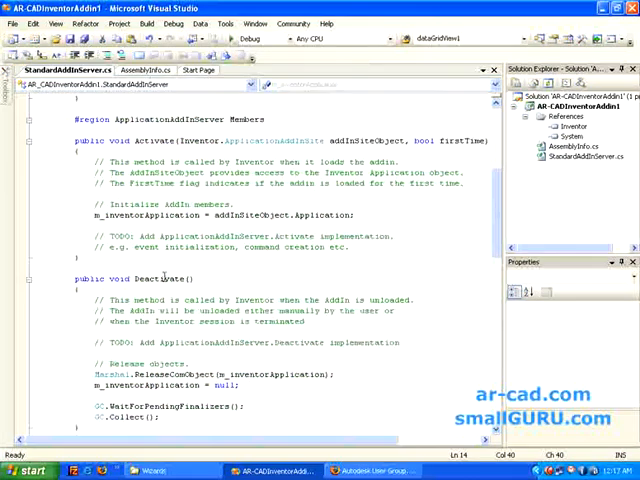
scroll("down", 3)
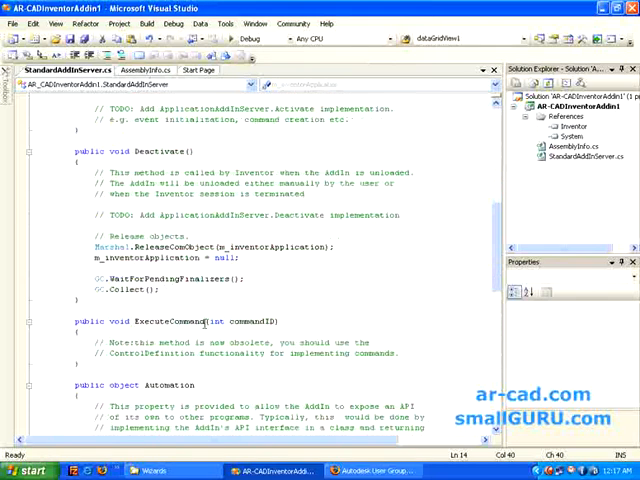
scroll("down", 3)
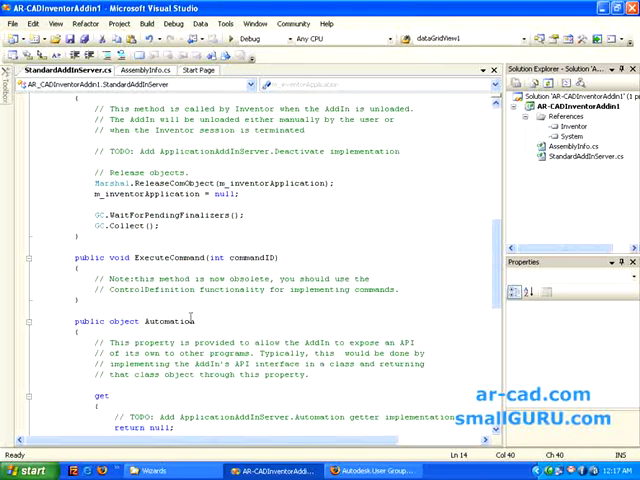
scroll("up", 3)
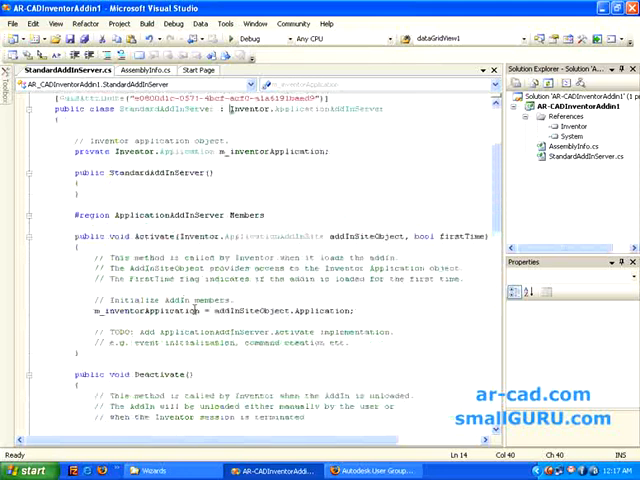
scroll("up", 3)
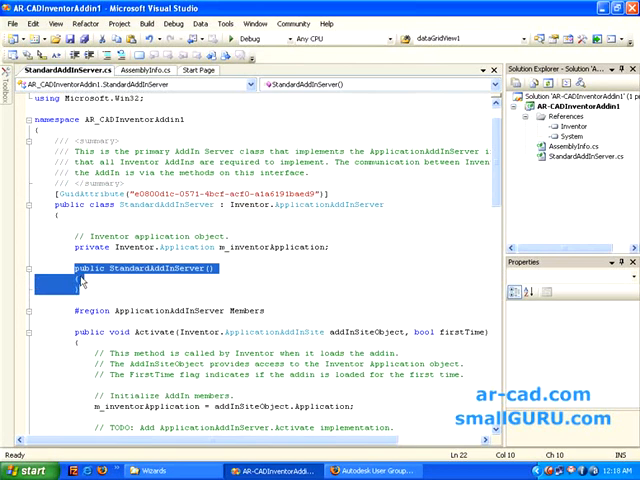
mouse_move(135, 280)
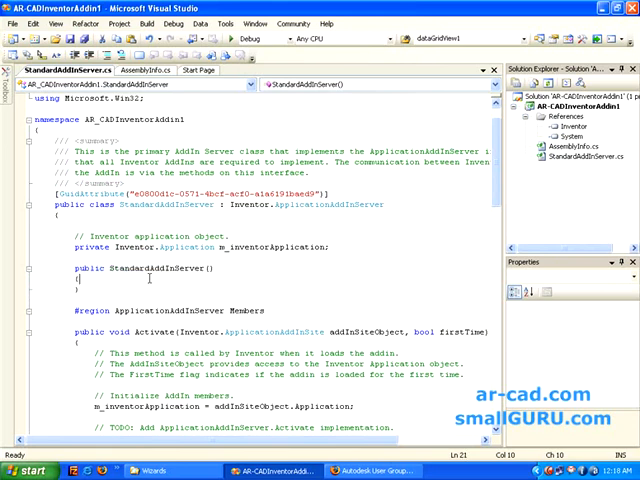
scroll("down", 3)
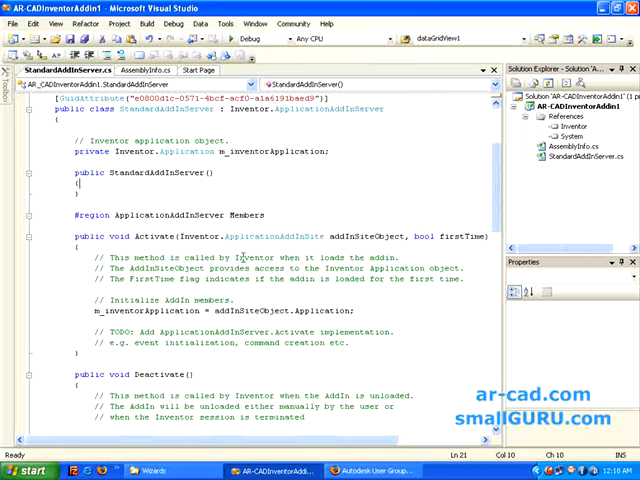
scroll("down", 3)
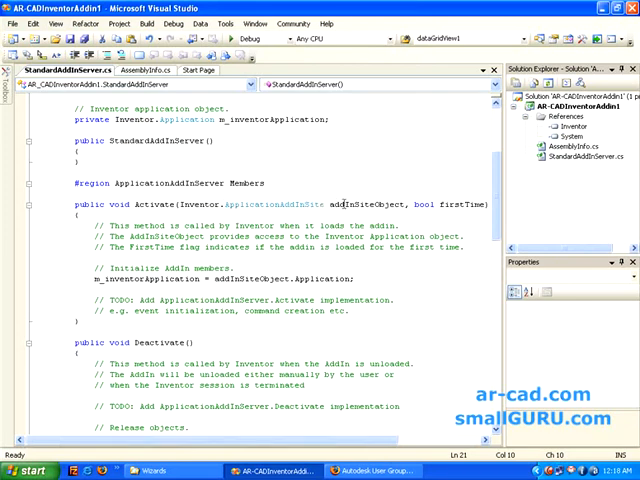
mouse_move(405, 205)
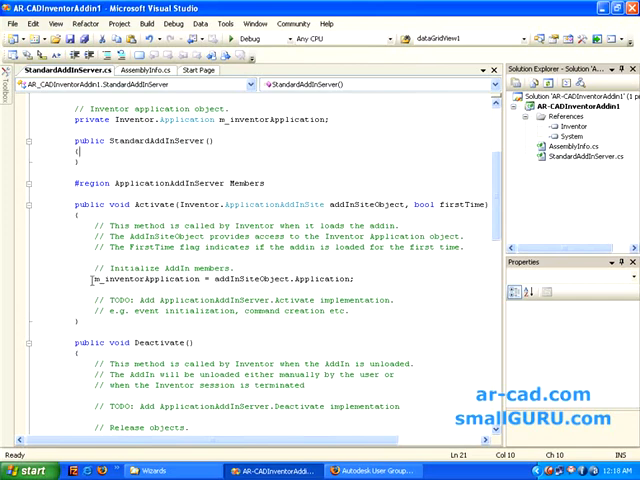
In Activate, write m_inventorApplication.Caption = "Addin Loaded".
double_click(133, 278)
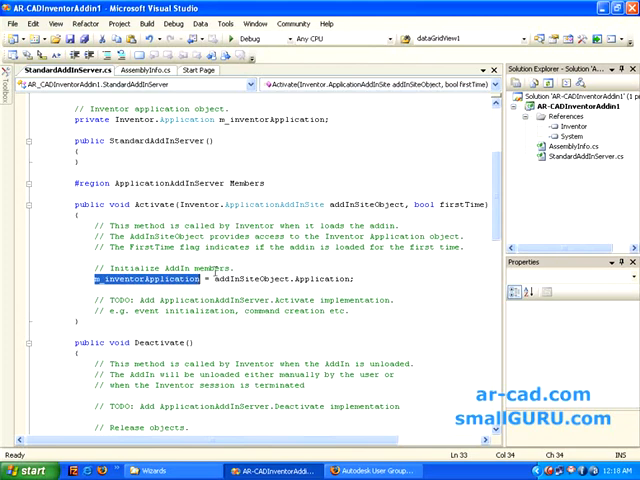
mouse_move(268, 290)
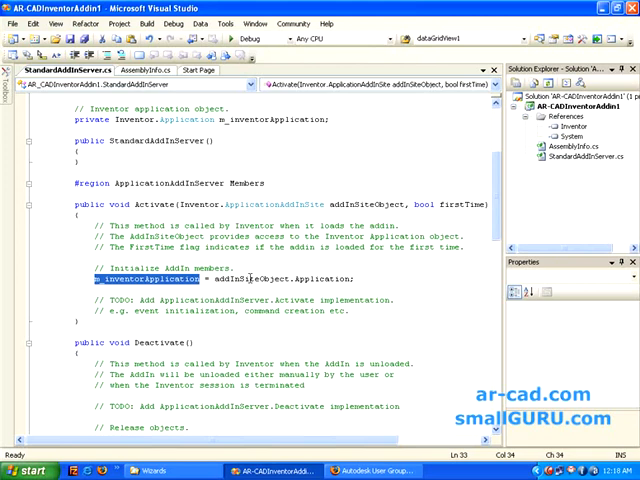
mouse_move(252, 278)
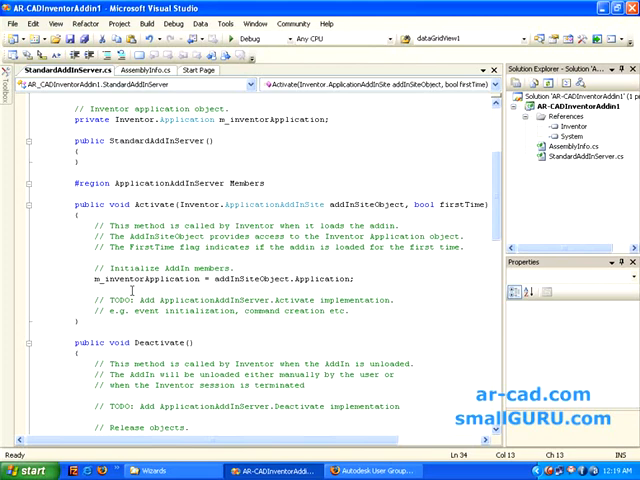
type("m_inventorApplication.")
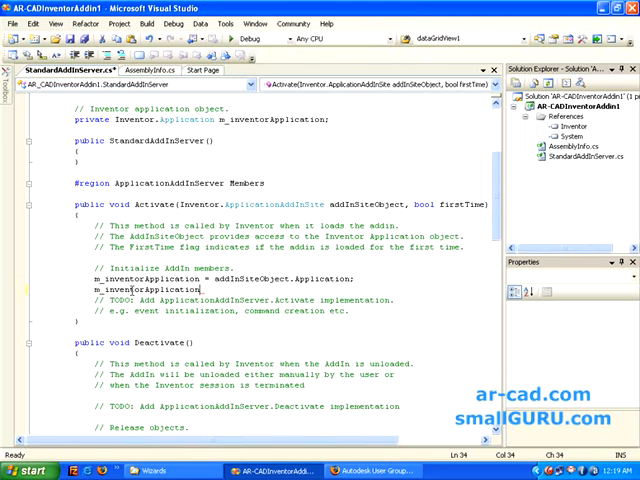
type("c")
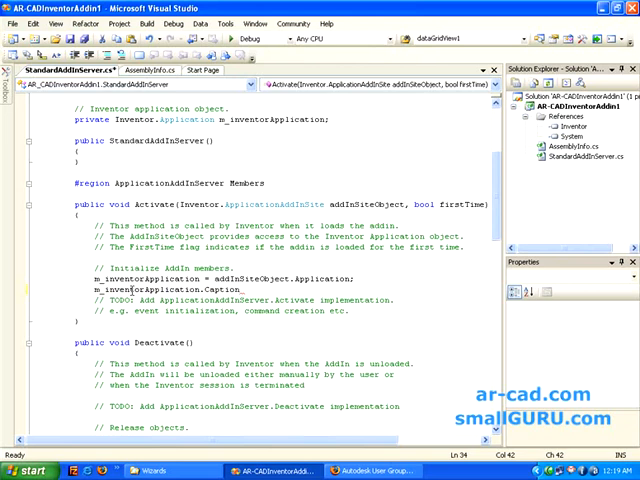
type("= \"")
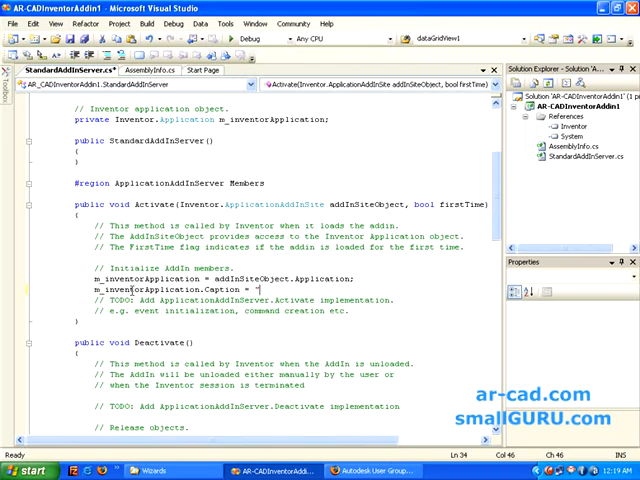
type("Addin")
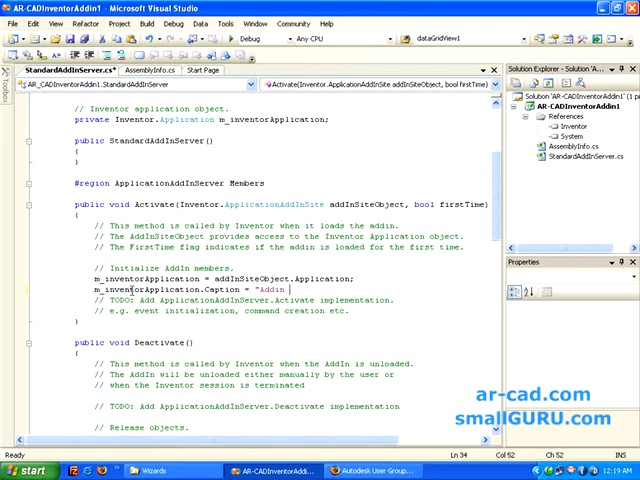
type("Loadade")
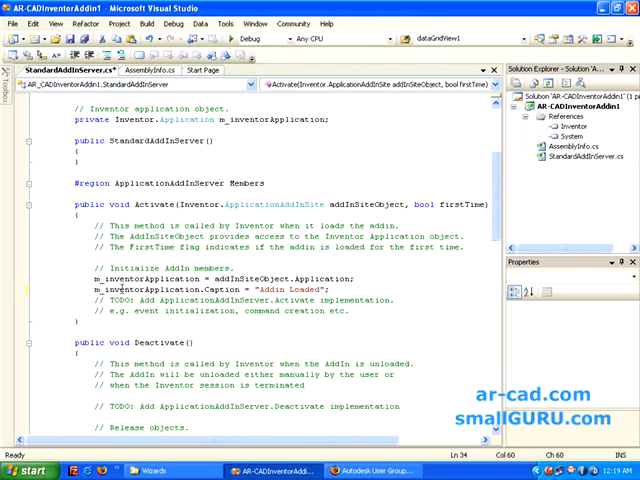
scroll("down", 3)
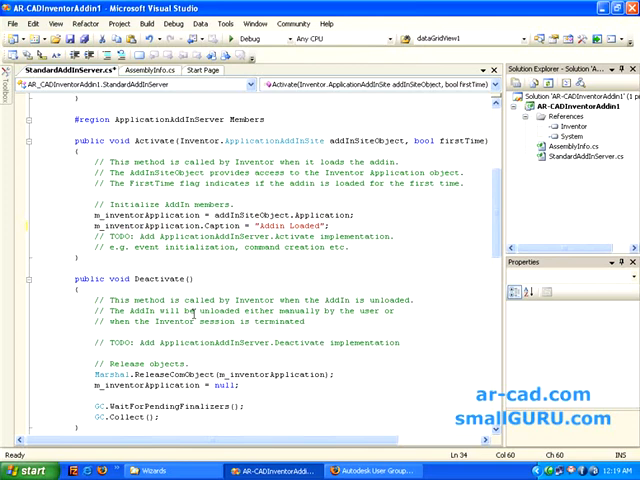
scroll("down", 3)
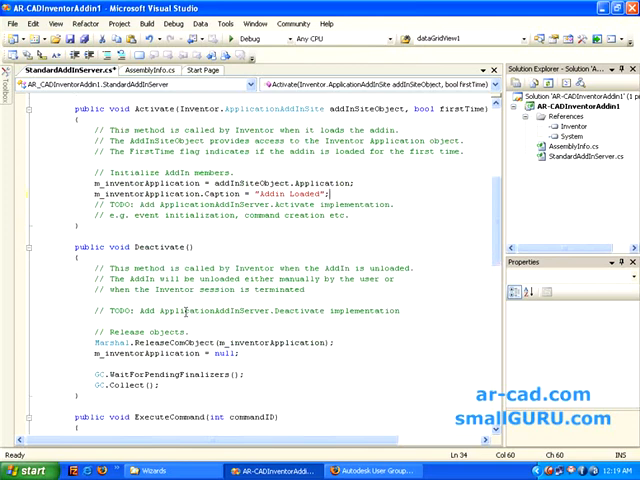
scroll("down", 3)
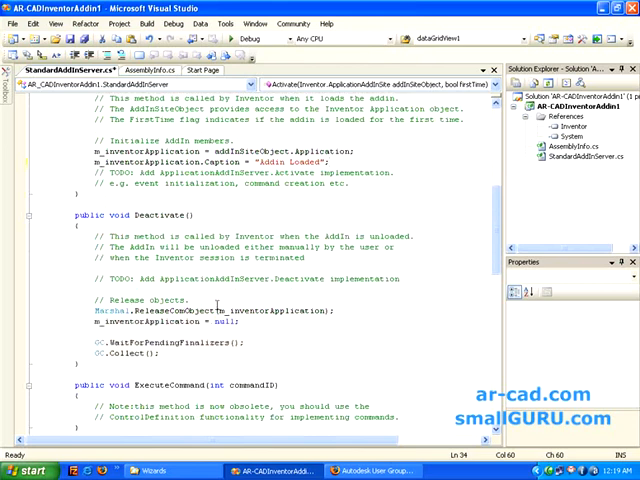
scroll("down", 3)
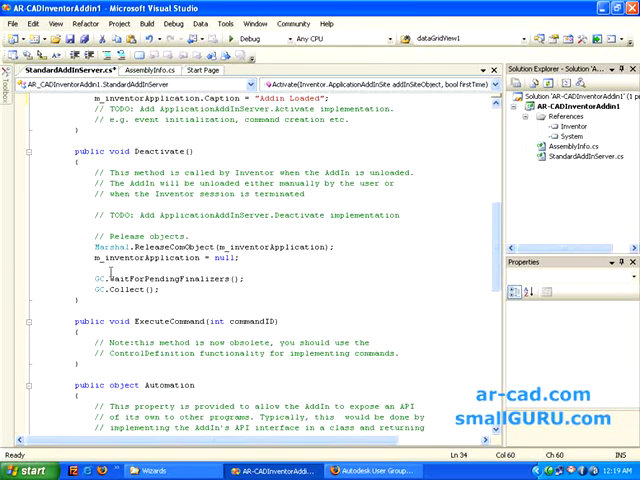
scroll("down", 3)
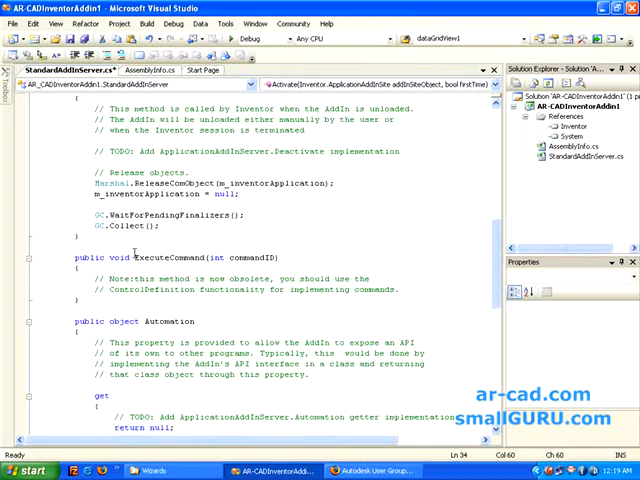
mouse_move(105, 272)
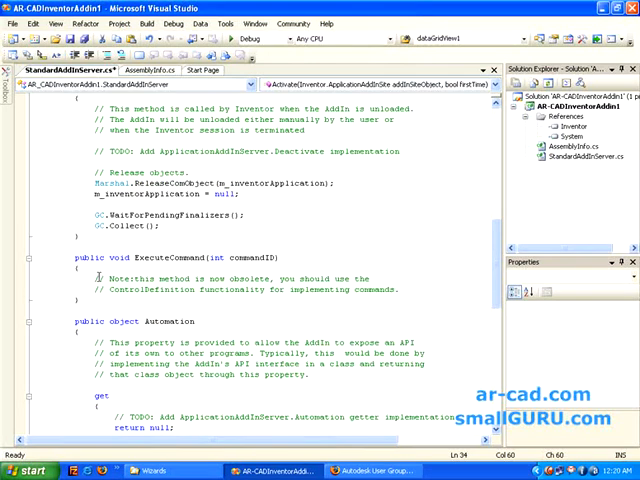
scroll("down", 3)
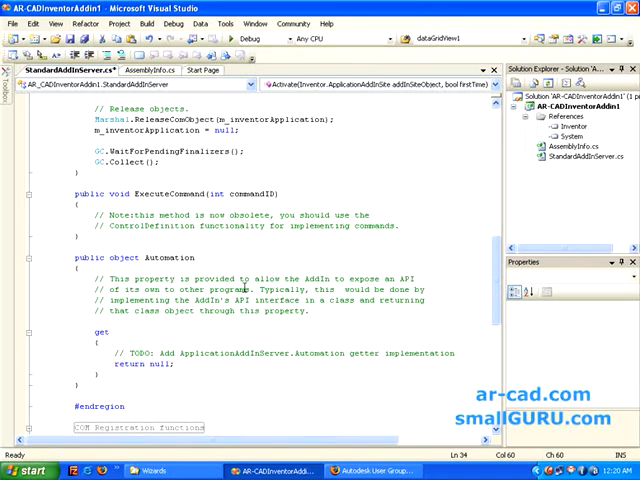
scroll("down", 3)
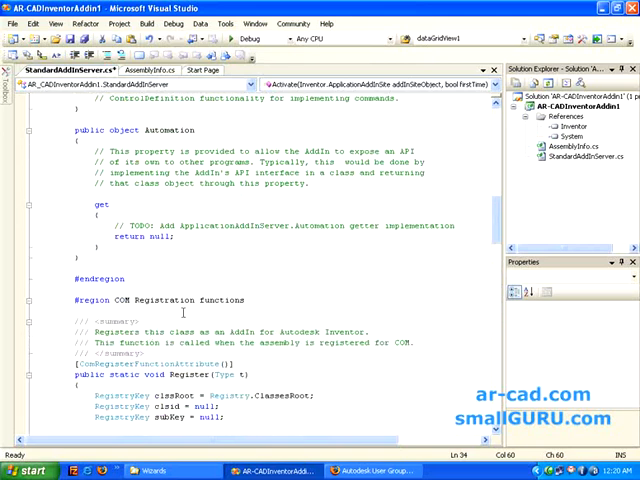
scroll("down", 3)
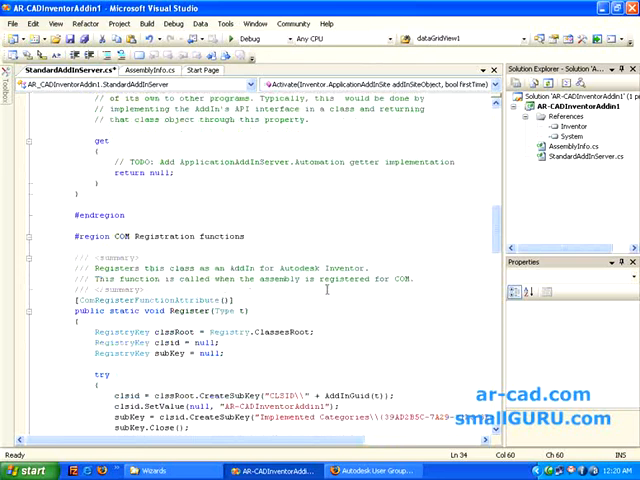
scroll("down", 3)
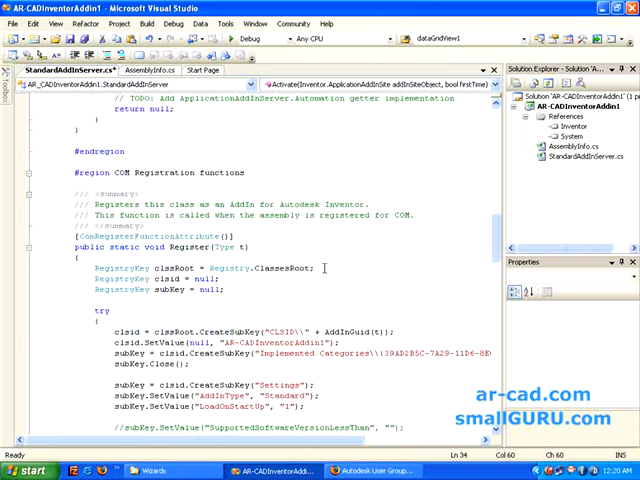
scroll("down", 3)
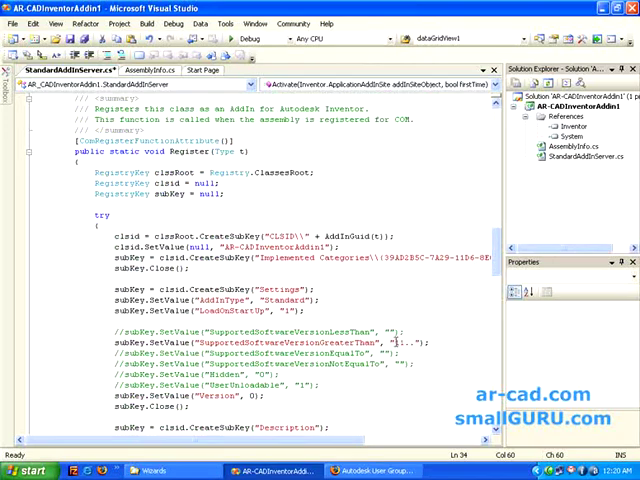
scroll("down", 3)
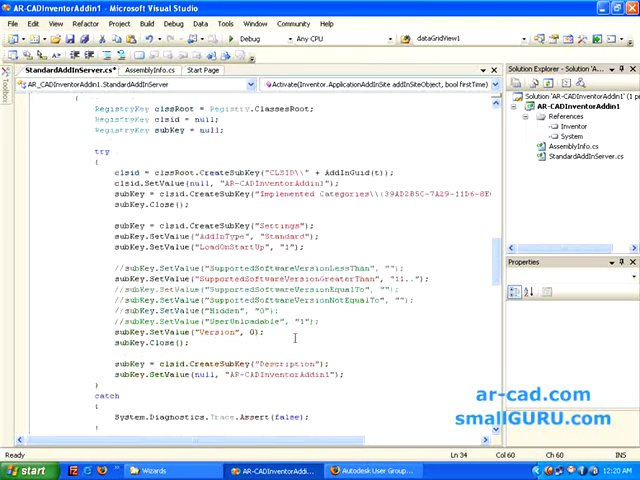
scroll("down", 3)
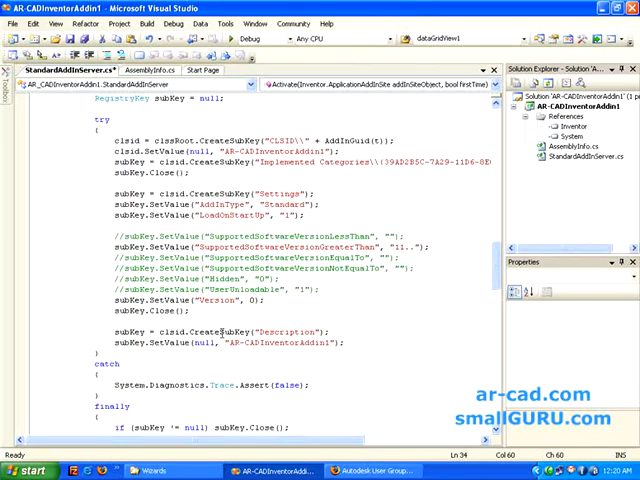
scroll("down", 3)
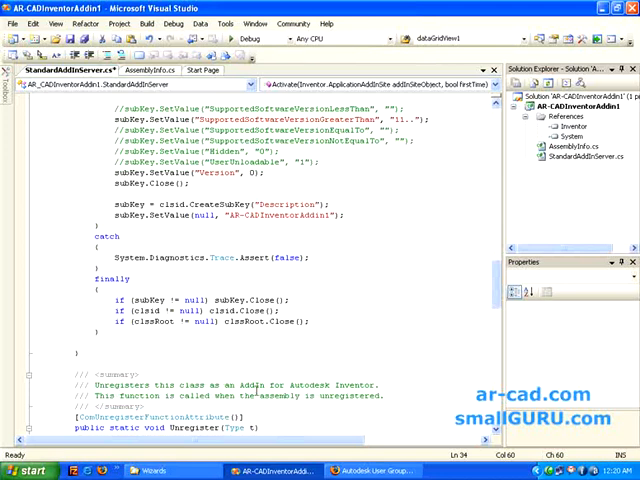
scroll("down", 3)
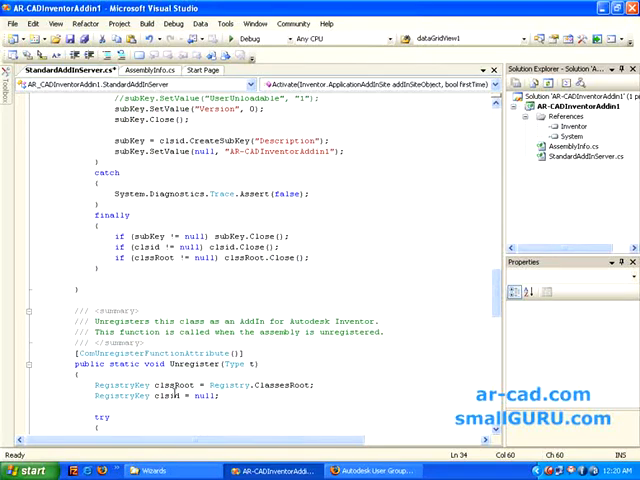
scroll("down", 3)
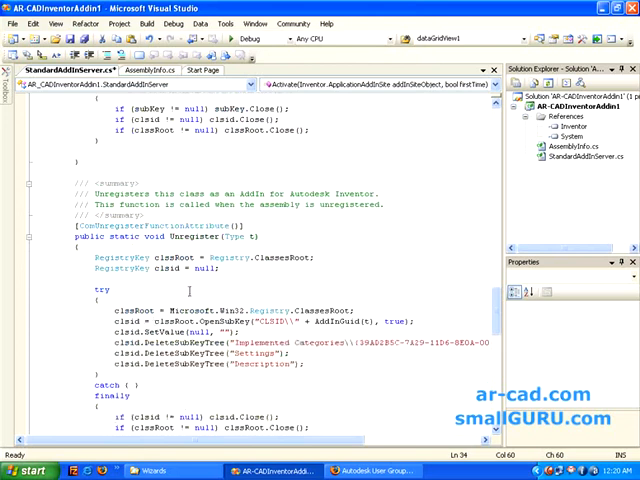
scroll("down", 3)
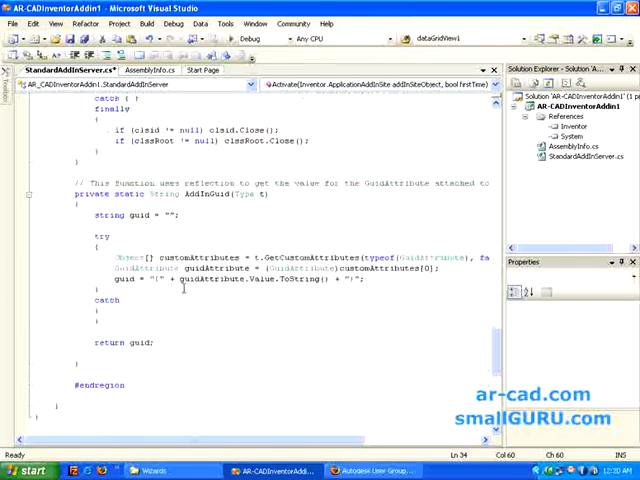
scroll("down", 3)
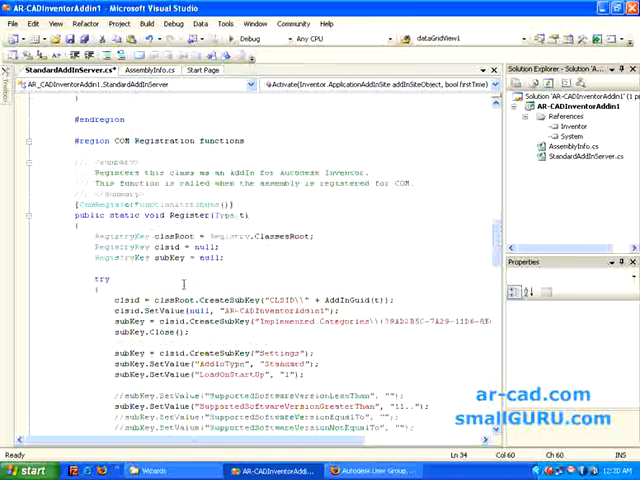
scroll("up", 3)
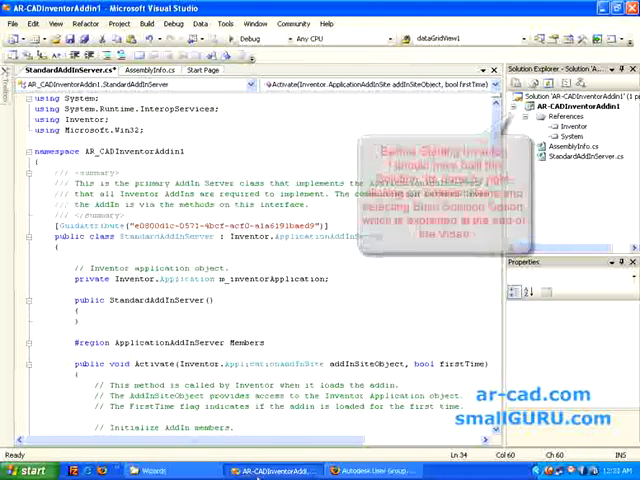
Save StandardAddInServer.cs with the new caption line.
left_click(28, 470)
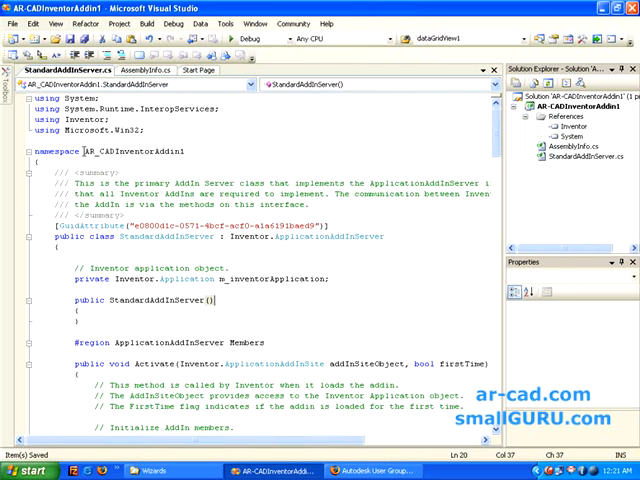
mouse_move(200, 250)
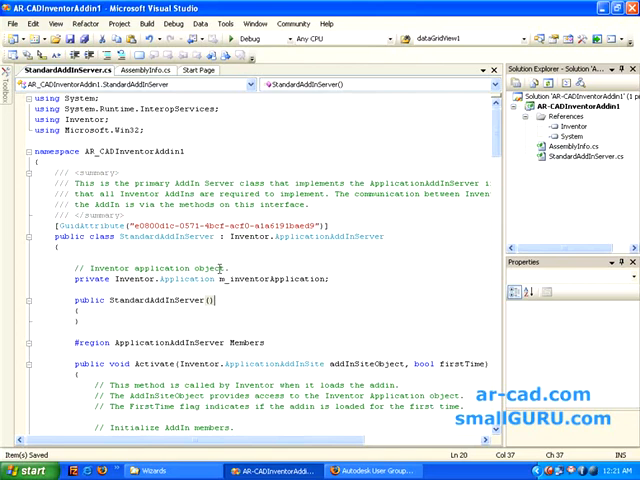
mouse_move(293, 323)
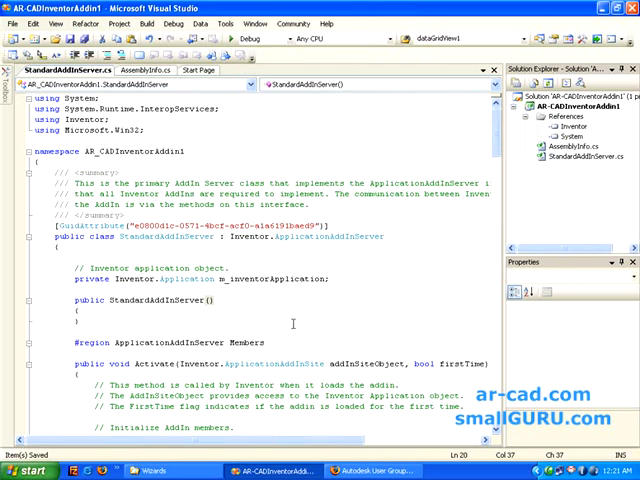